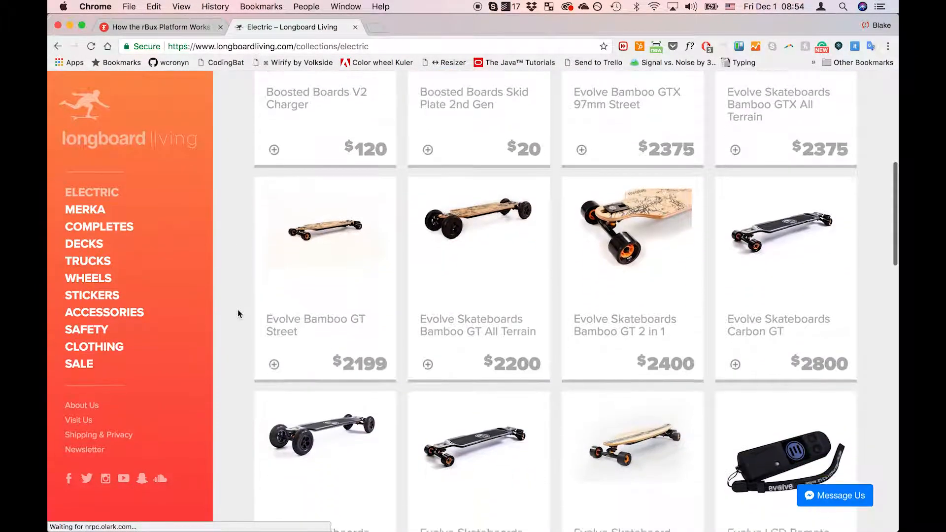
Step: Open the Evolve Skateboards Carbon GT 2 in 1 page from Electric boards and start its rBux referral
scroll(down, 3)
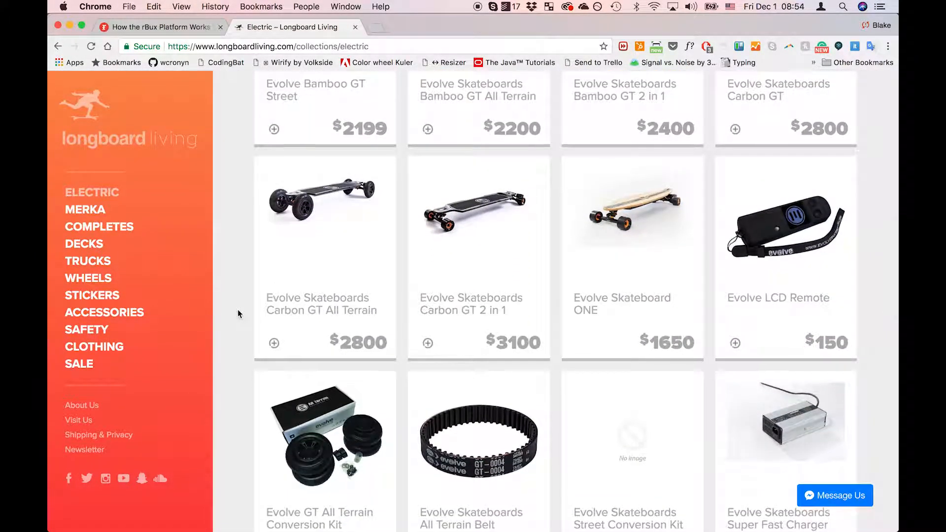
click(479, 212)
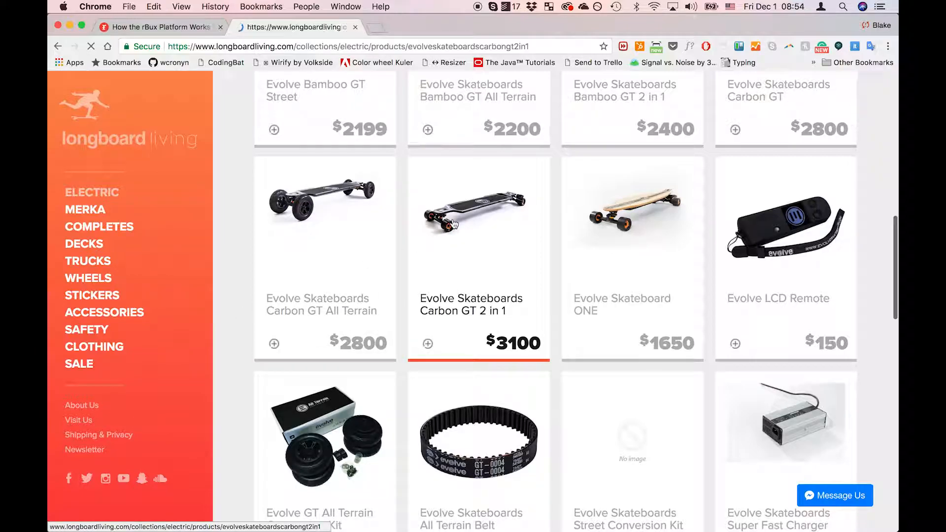
click(472, 209)
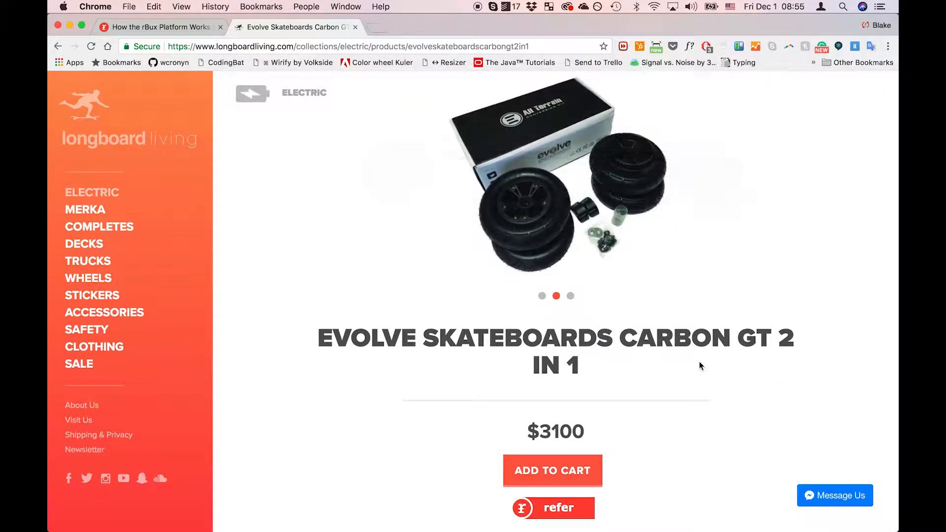
scroll(down, 3)
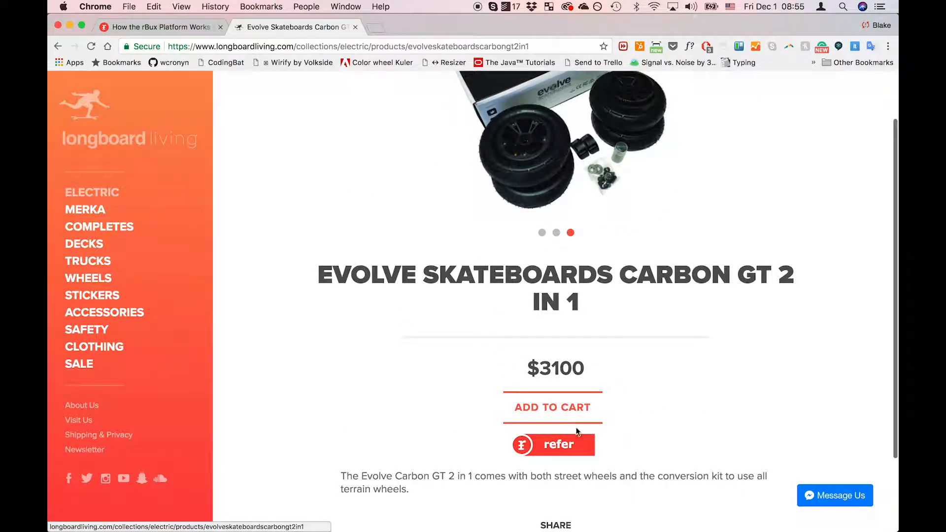
click(552, 445)
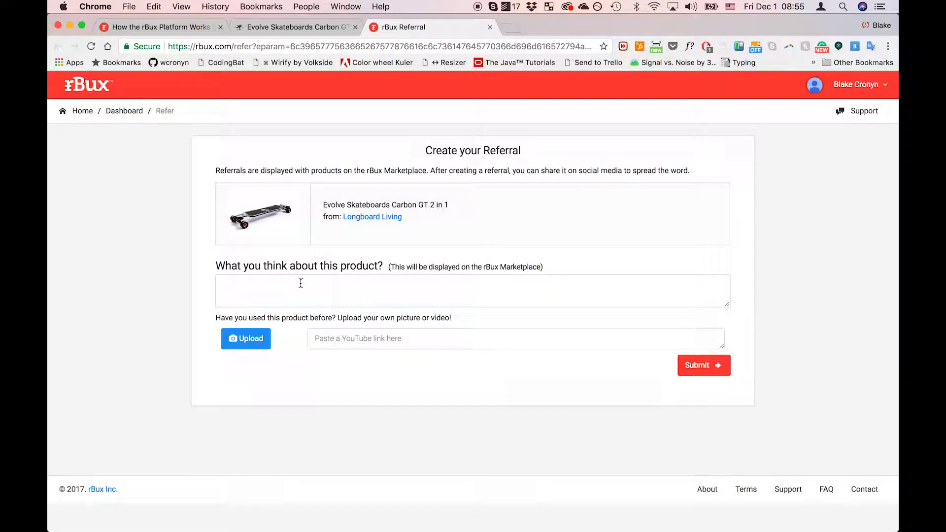
Step: Submit the referral with the note that you don't own this board but would love it
click(301, 291)
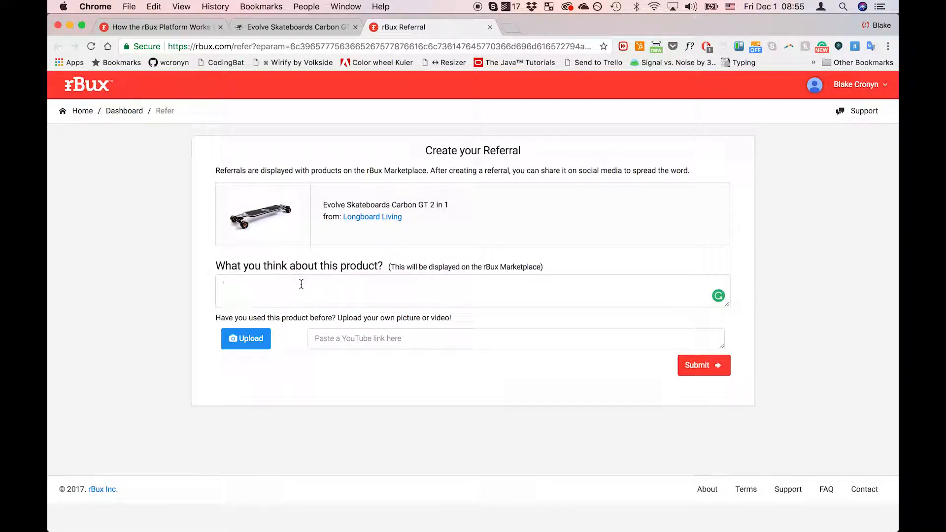
click(302, 290)
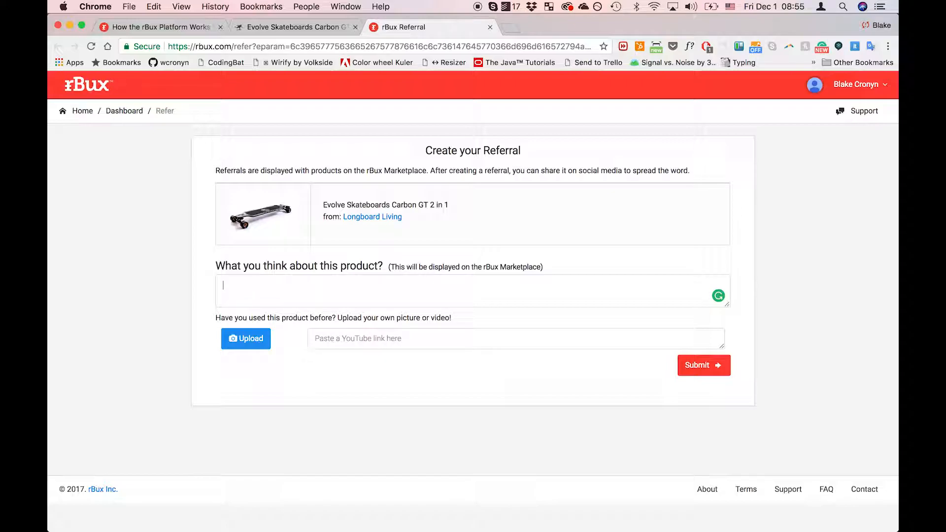
text(I don't own this board. But I have a few friends tha)
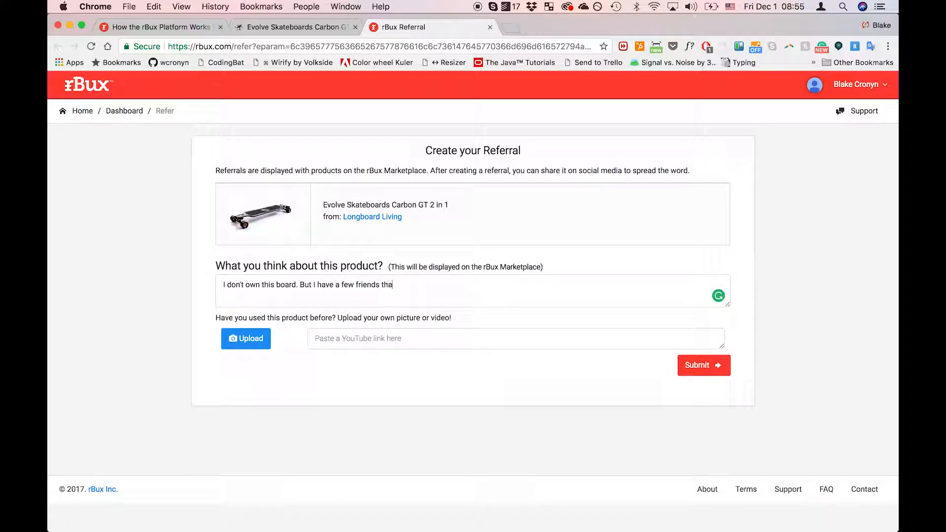
text(t would l)
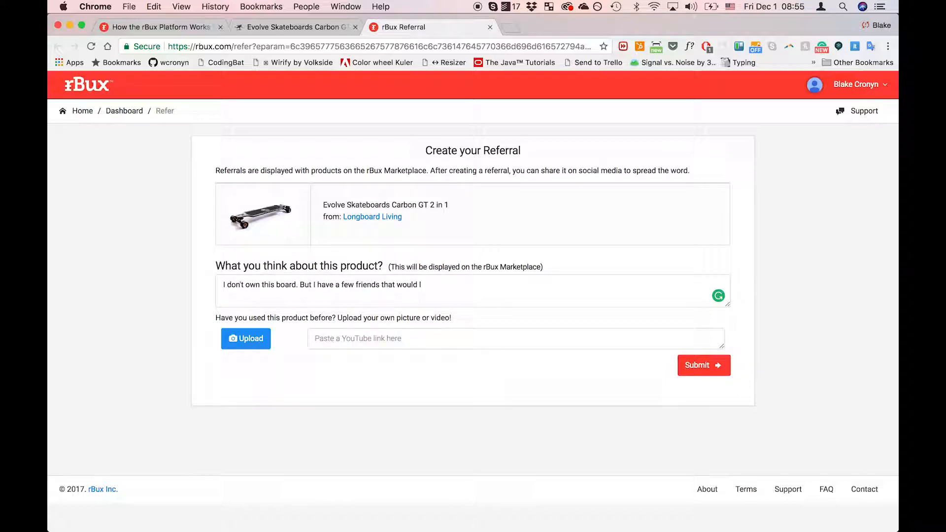
text(love this thing!)
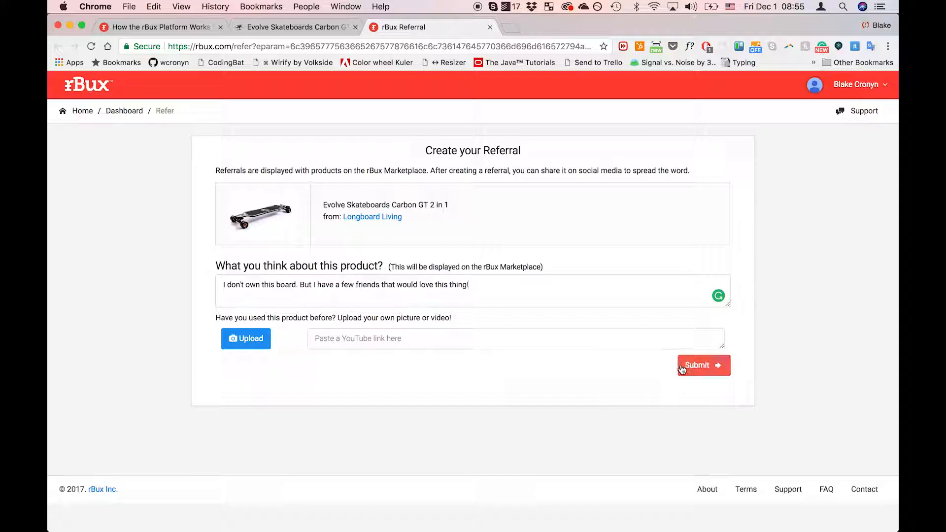
click(699, 365)
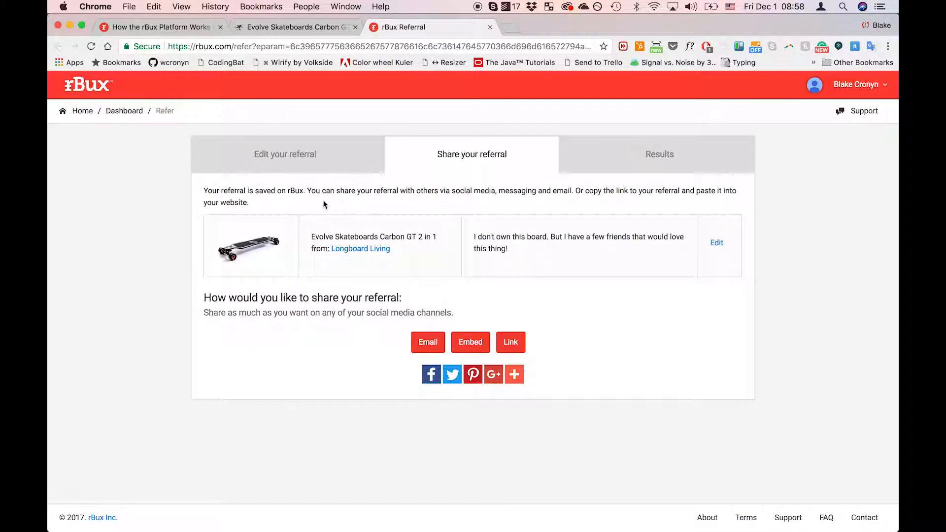
mouse_move(392, 322)
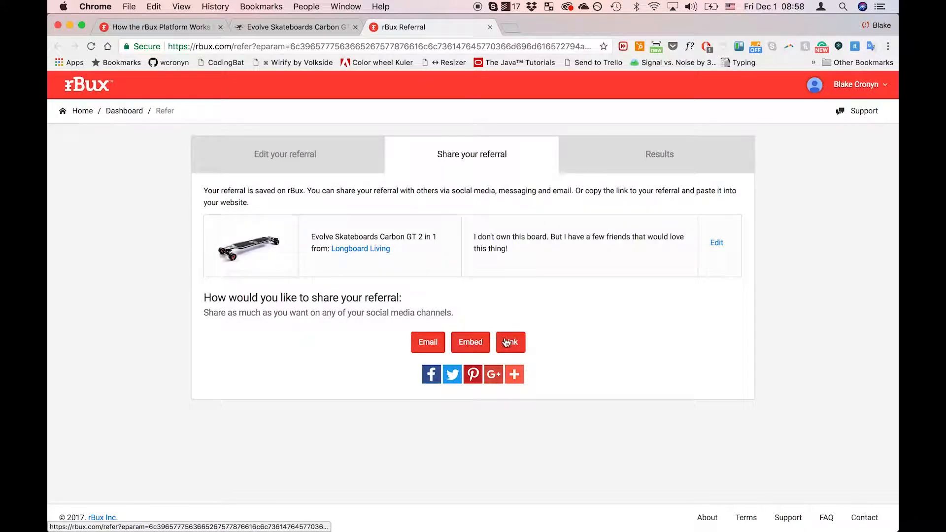
Step: View the referral's full and short links, then begin a Facebook share
click(510, 343)
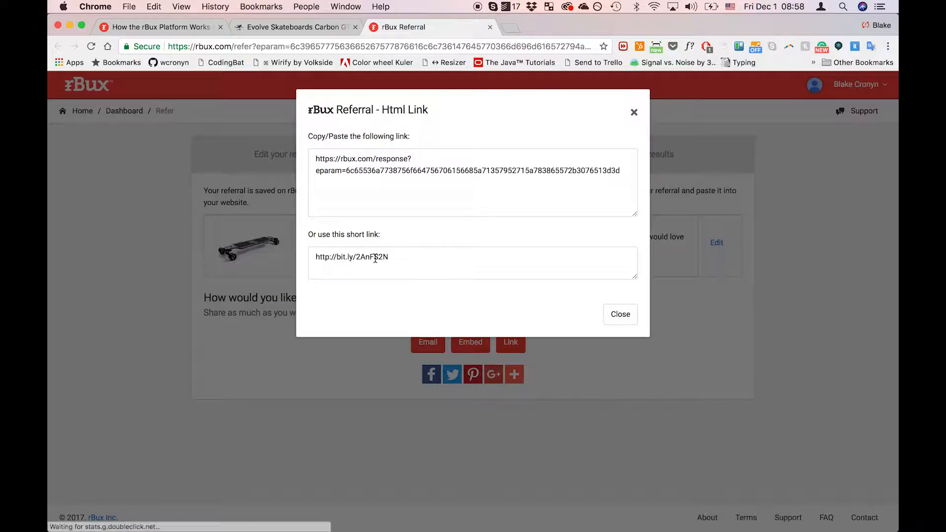
click(621, 314)
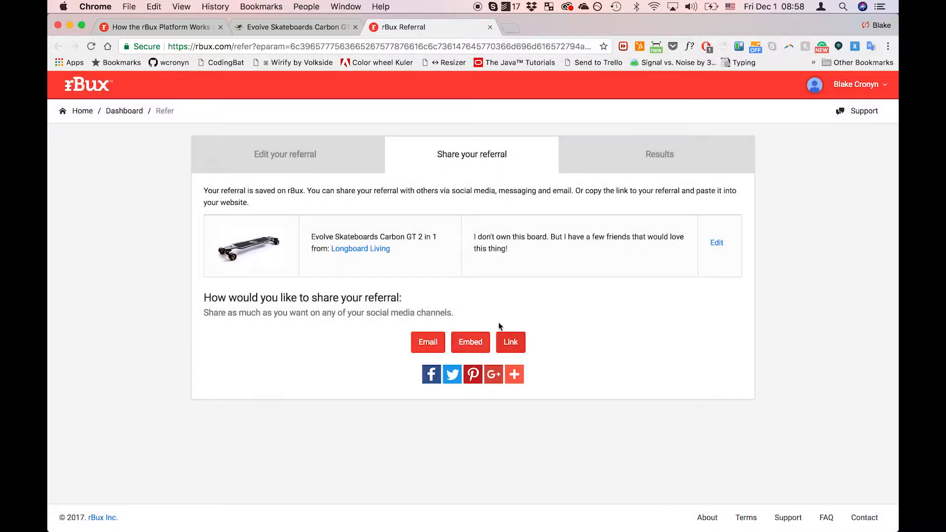
click(431, 375)
text(This board looks)
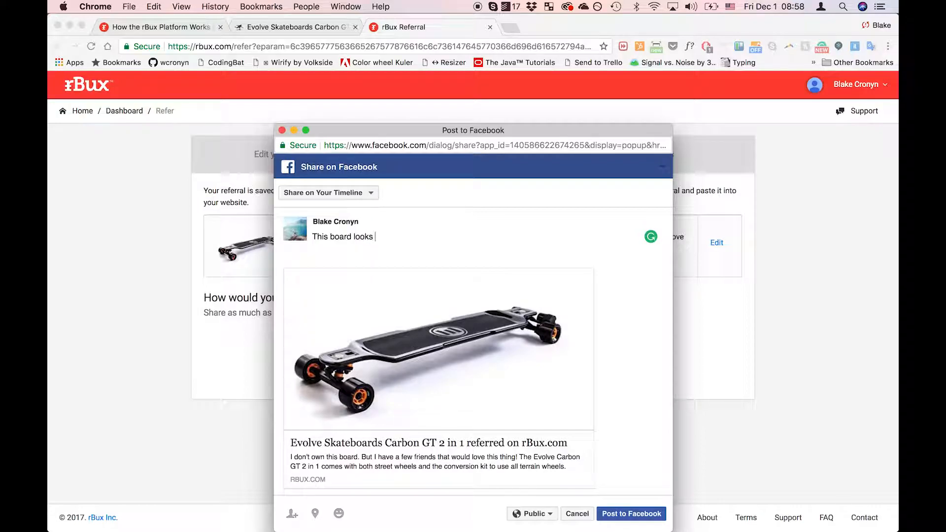
Step: Add 'awesome!' to the post and review its audience and destination options
text(awesome!)
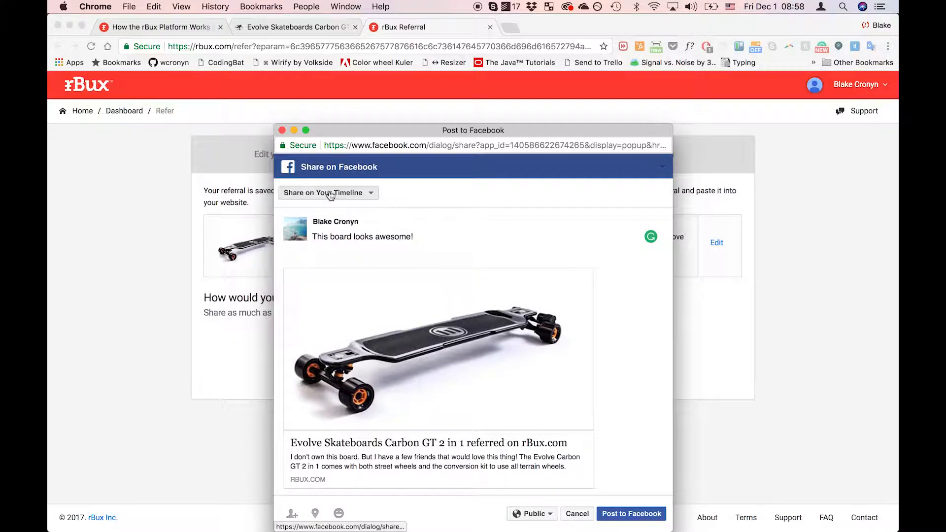
mouse_move(533, 521)
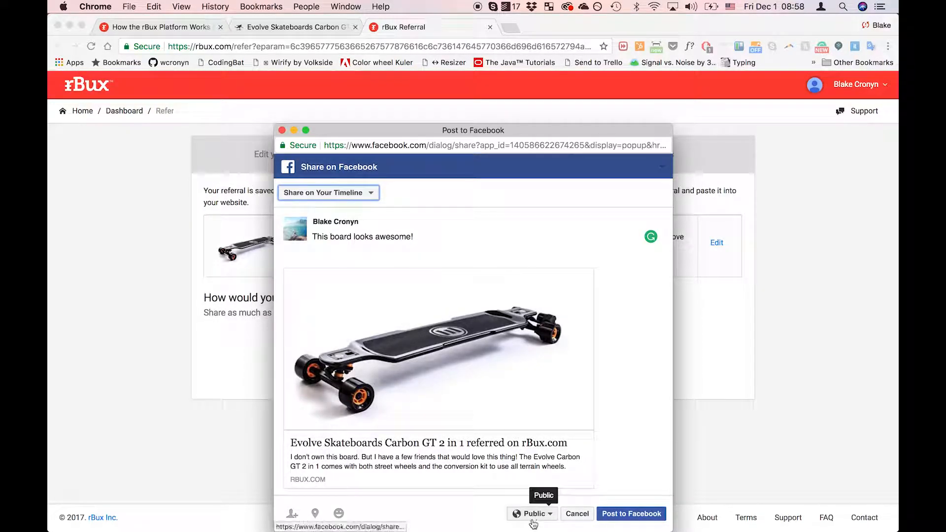
click(532, 514)
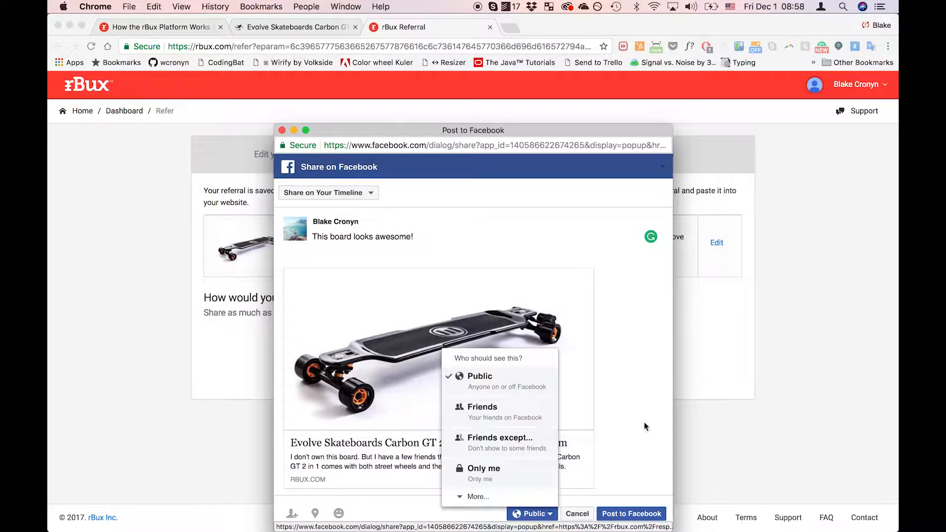
click(328, 193)
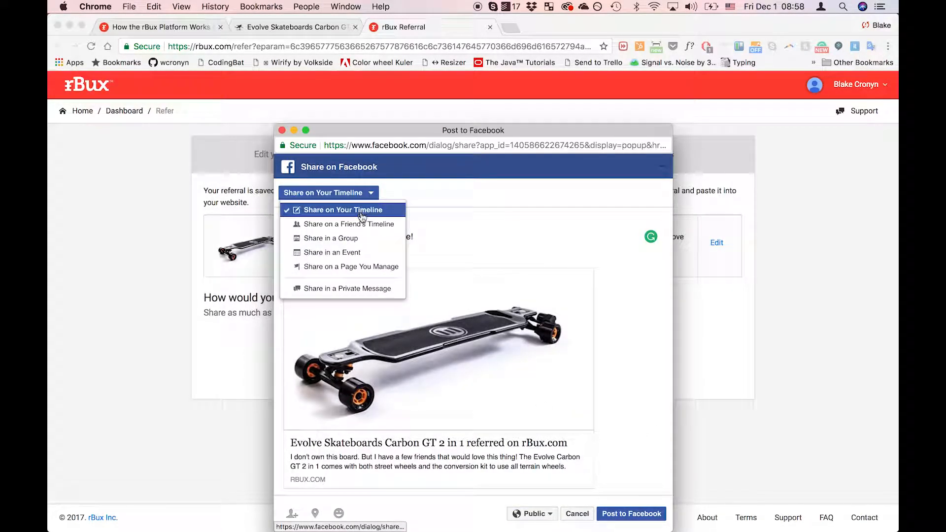
mouse_move(361, 225)
text(m)
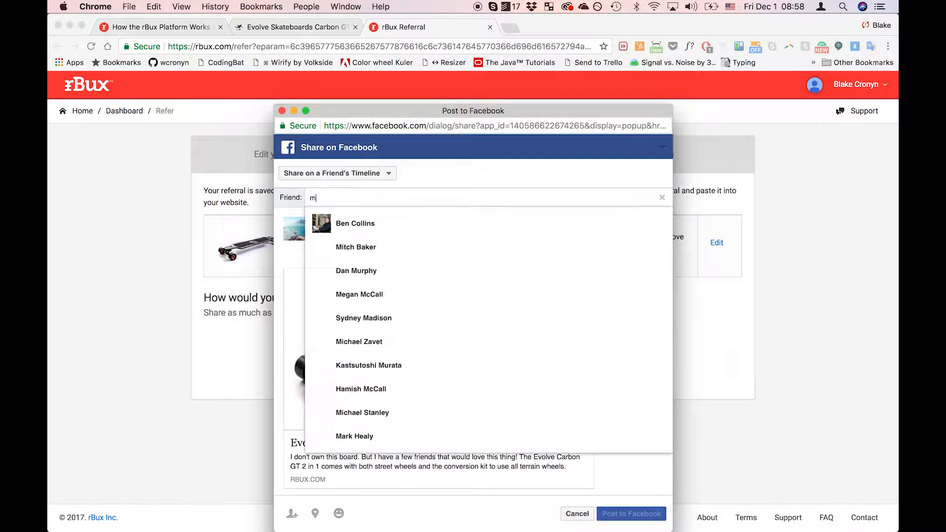
Step: Pick friend Michael, add 'd totally love' to the note, and switch to private message
text(ike st)
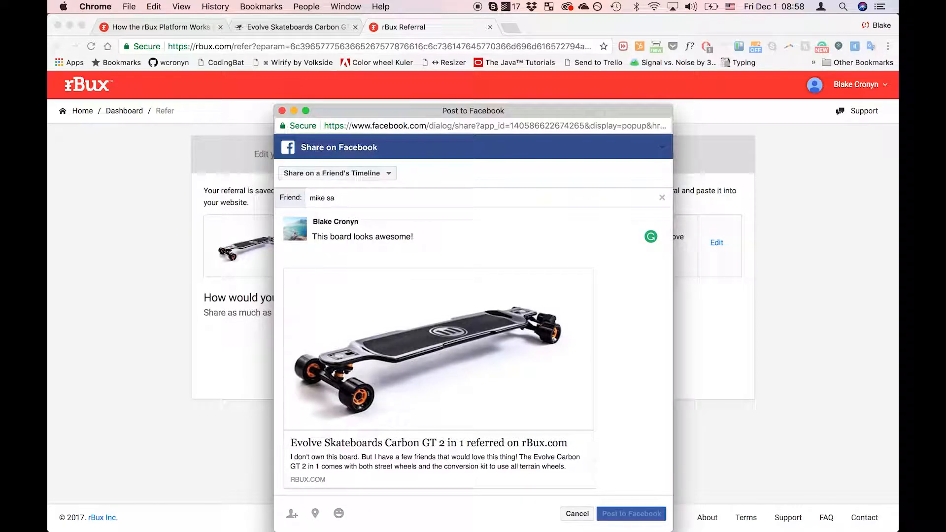
text(mic)
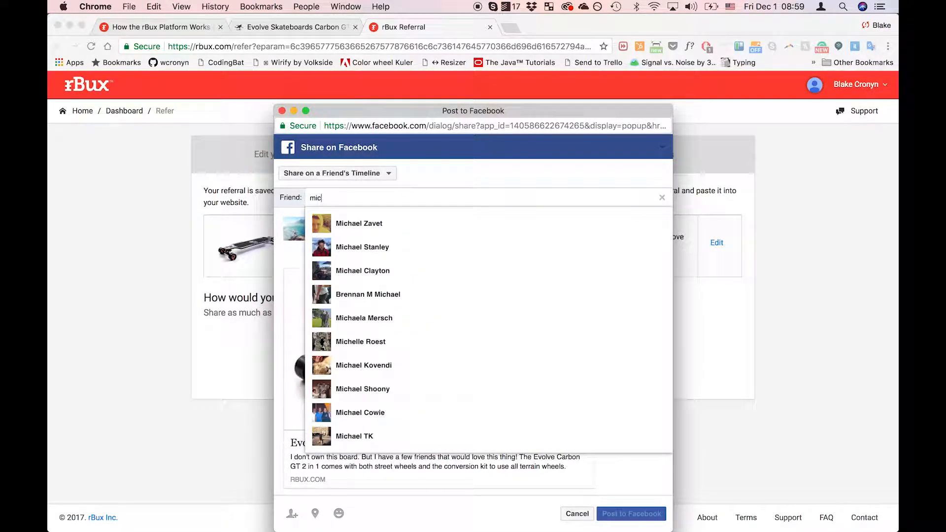
click(362, 247)
text(Mike, this board looks awesome. You)
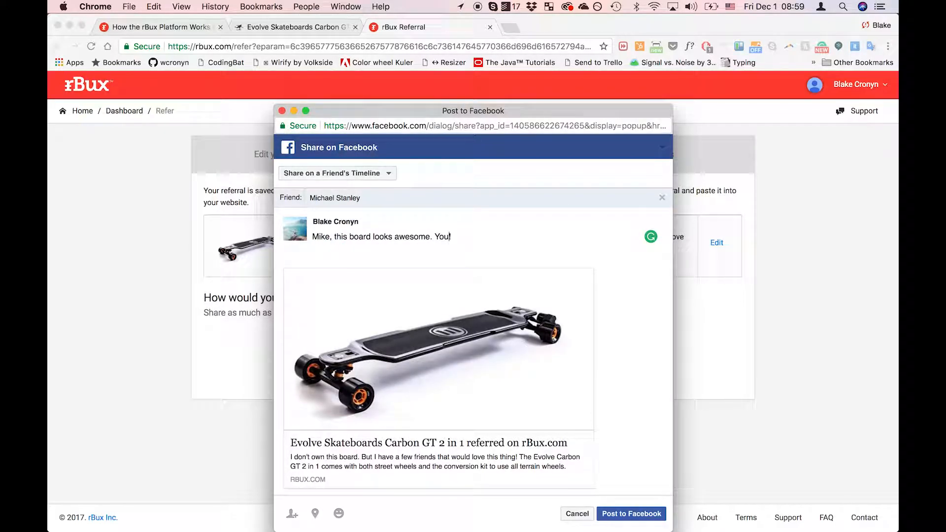
text('d totally love it!)
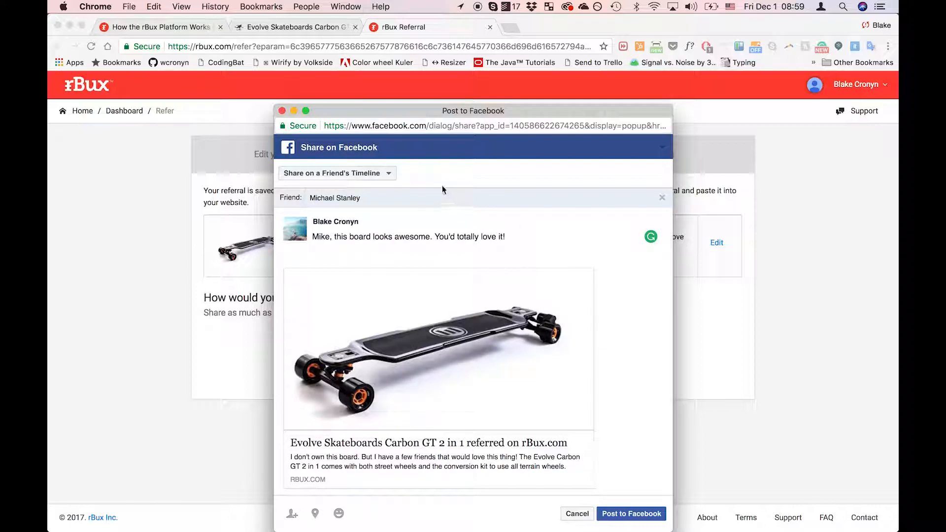
click(336, 173)
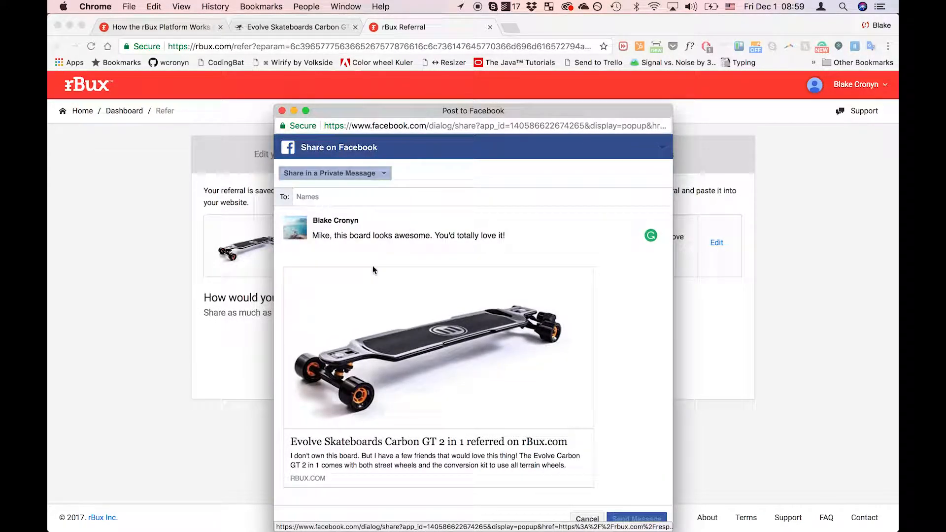
Step: Address the private message to Michael, send it, and bring up more share options
text(michael st)
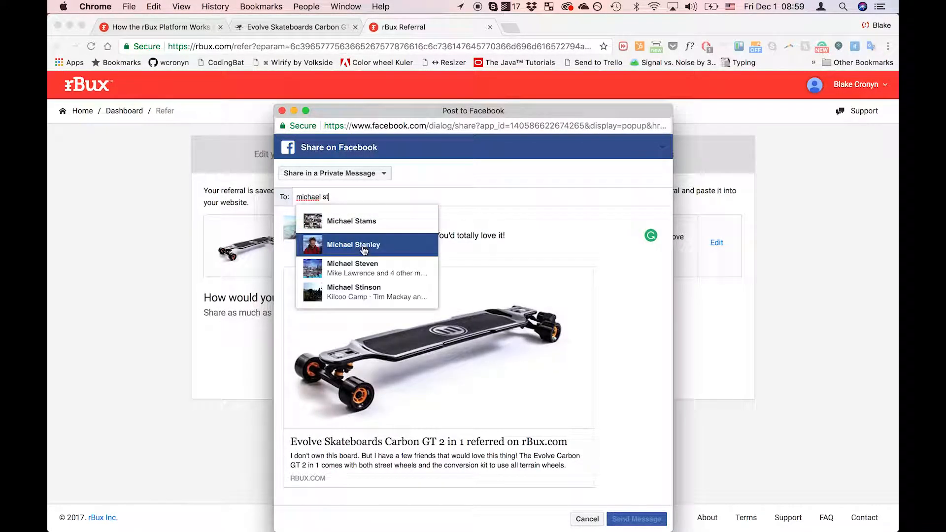
click(353, 244)
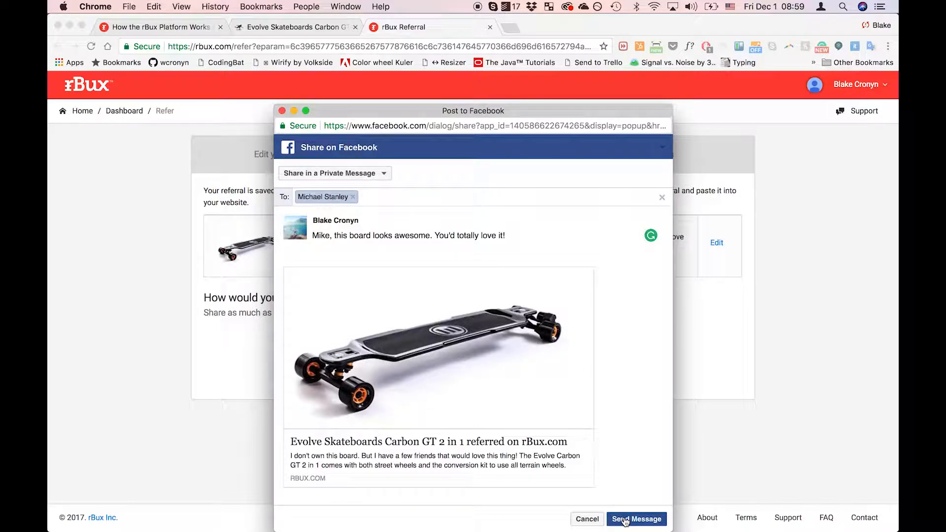
click(637, 519)
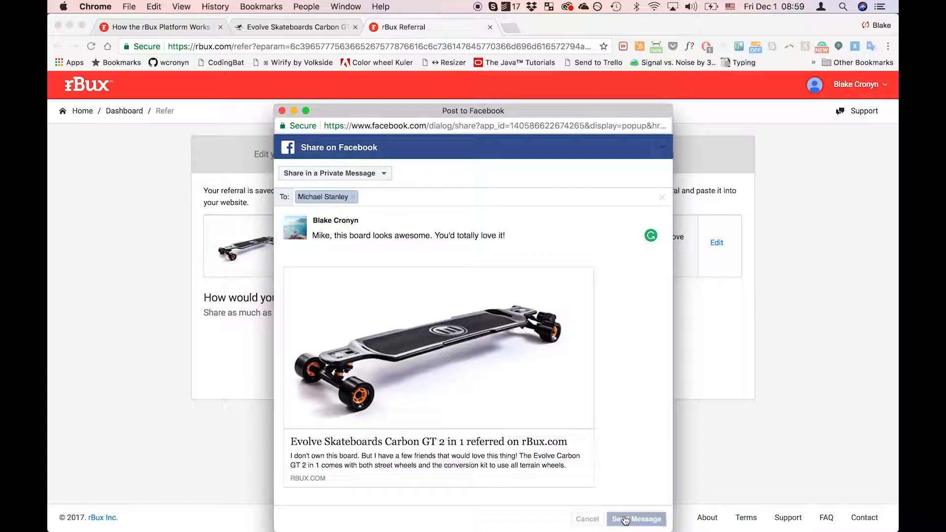
click(636, 519)
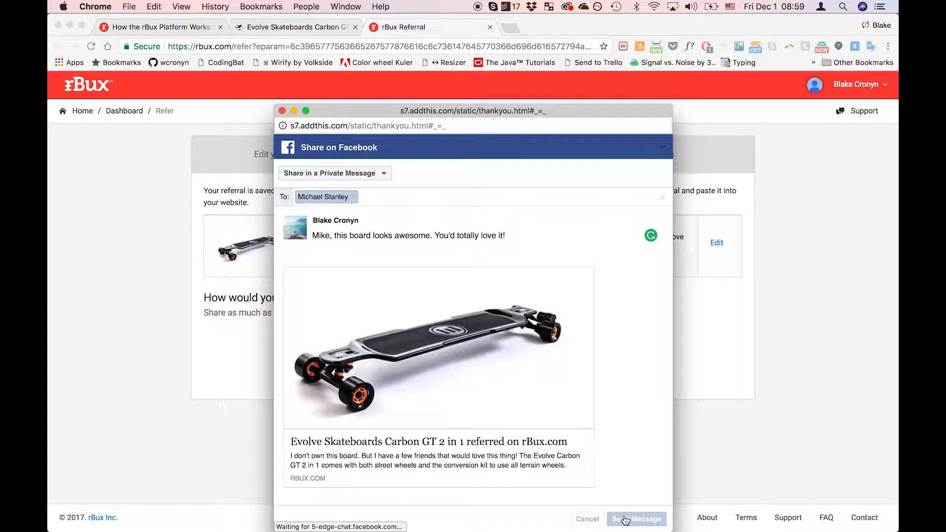
click(635, 519)
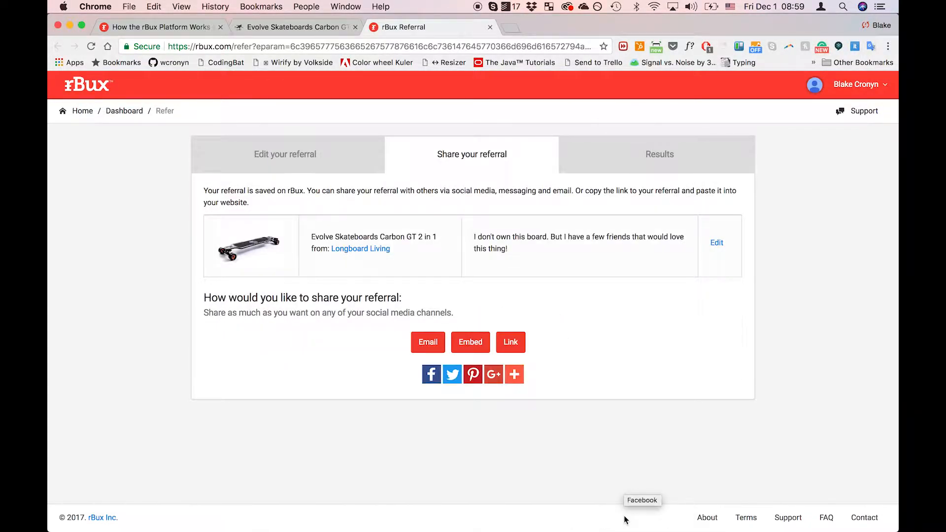
click(514, 374)
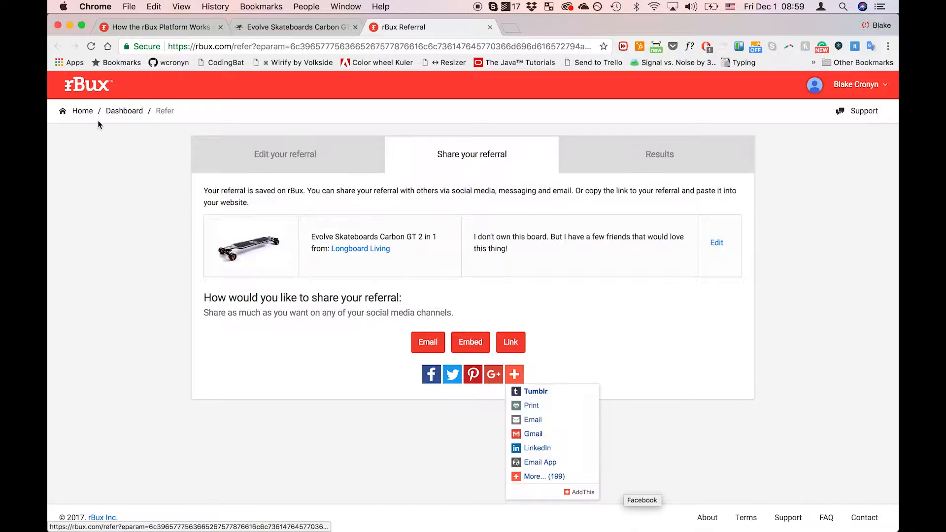